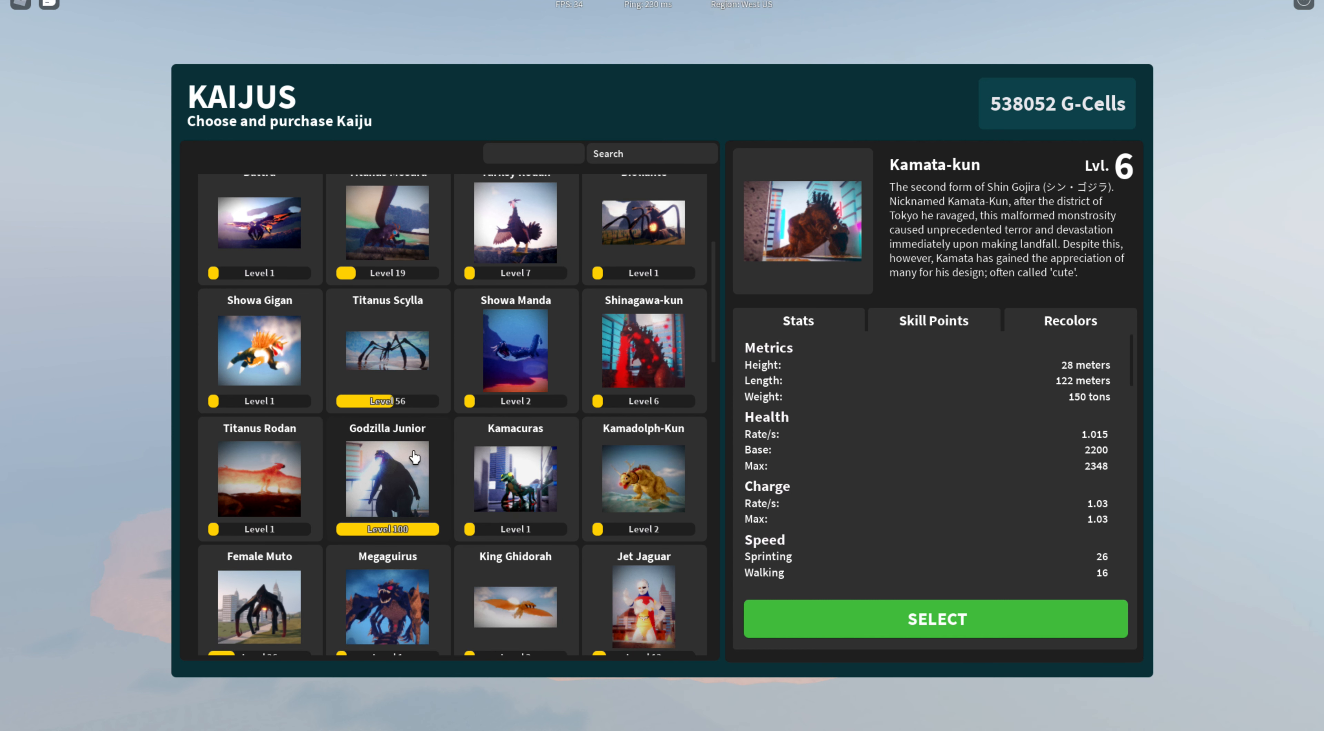
{"action": "mouse_move", "coordinate": [296, 455]}
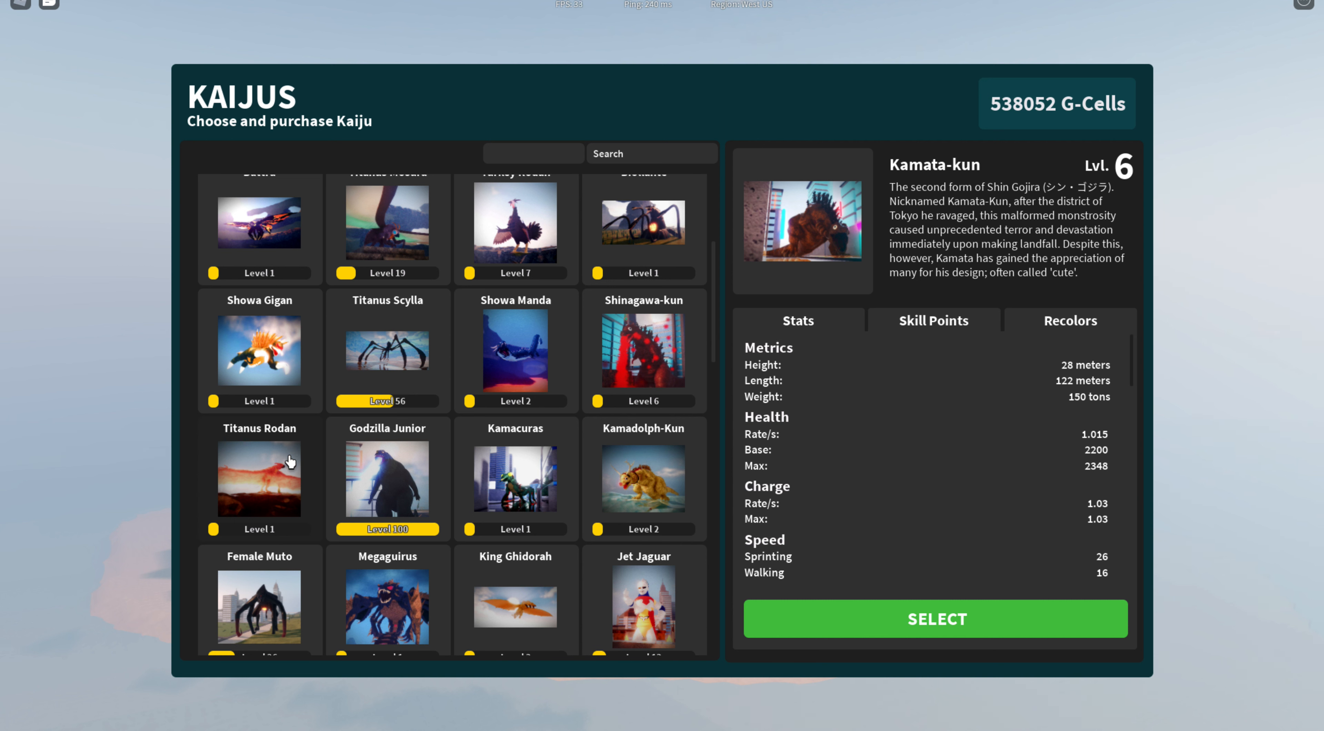
{"action": "mouse_move", "coordinate": [244, 486]}
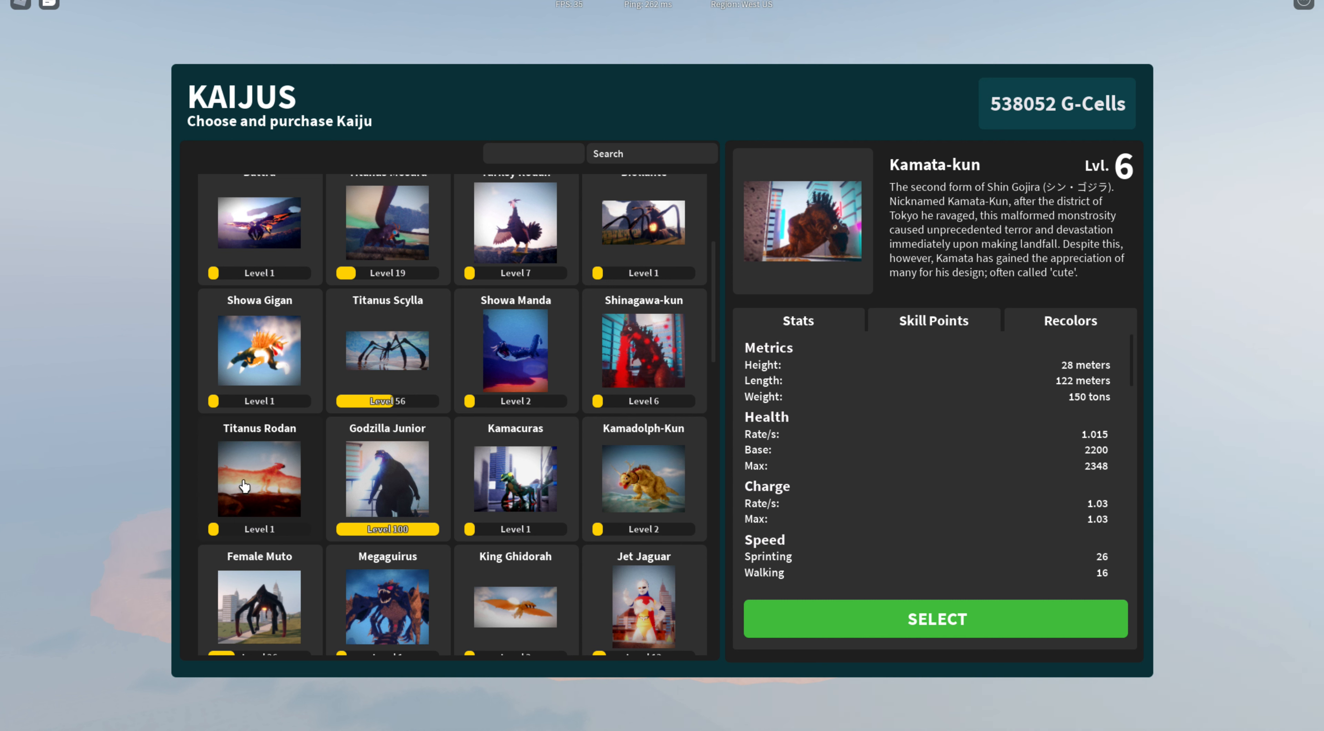
Step: Show Titanus Rodan's details and level 1 stats from the Kaijus list
{"action": "left_click", "coordinate": [259, 479]}
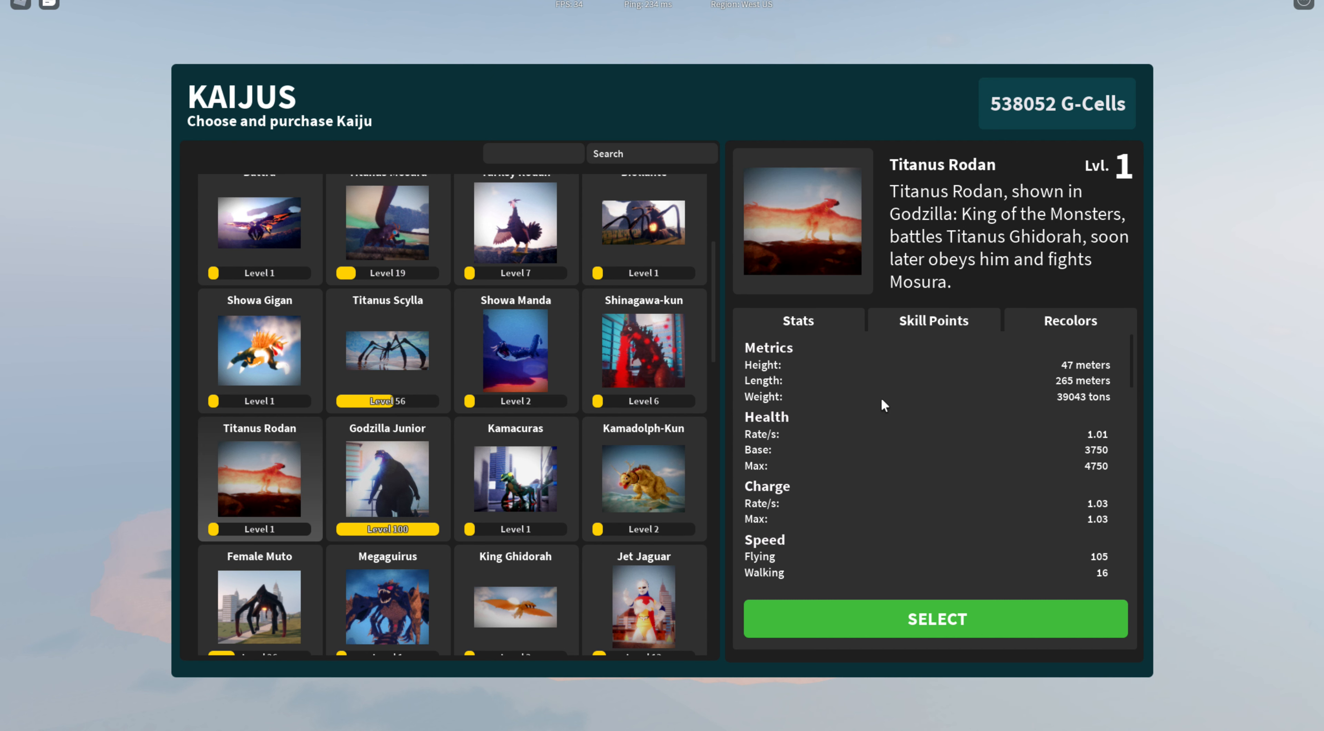
Step: Choose Titanus Rodan as the playable kaiju, bringing up the spawn locations map
{"action": "left_click", "coordinate": [1070, 320]}
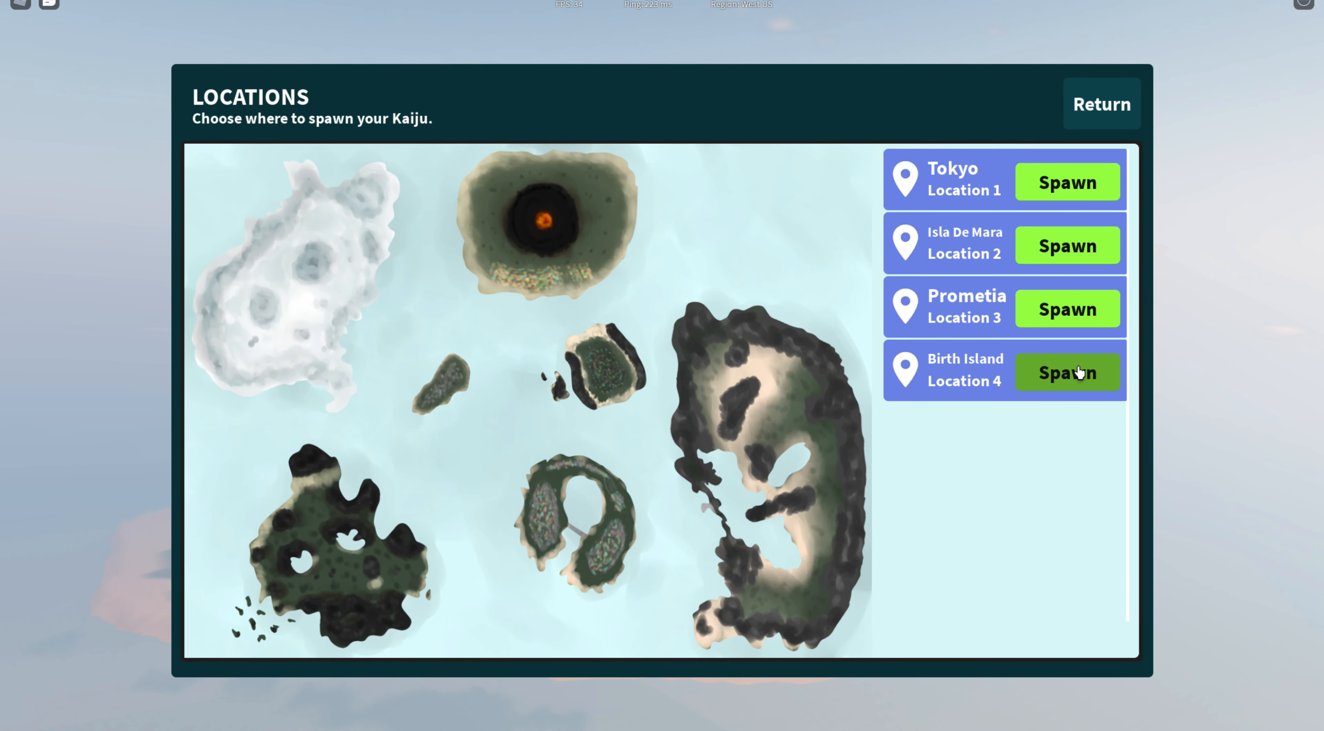
Step: Spawn Titanus Rodan at Birth Island and take flight to steer beneath the terrain
{"action": "left_click", "coordinate": [1067, 372]}
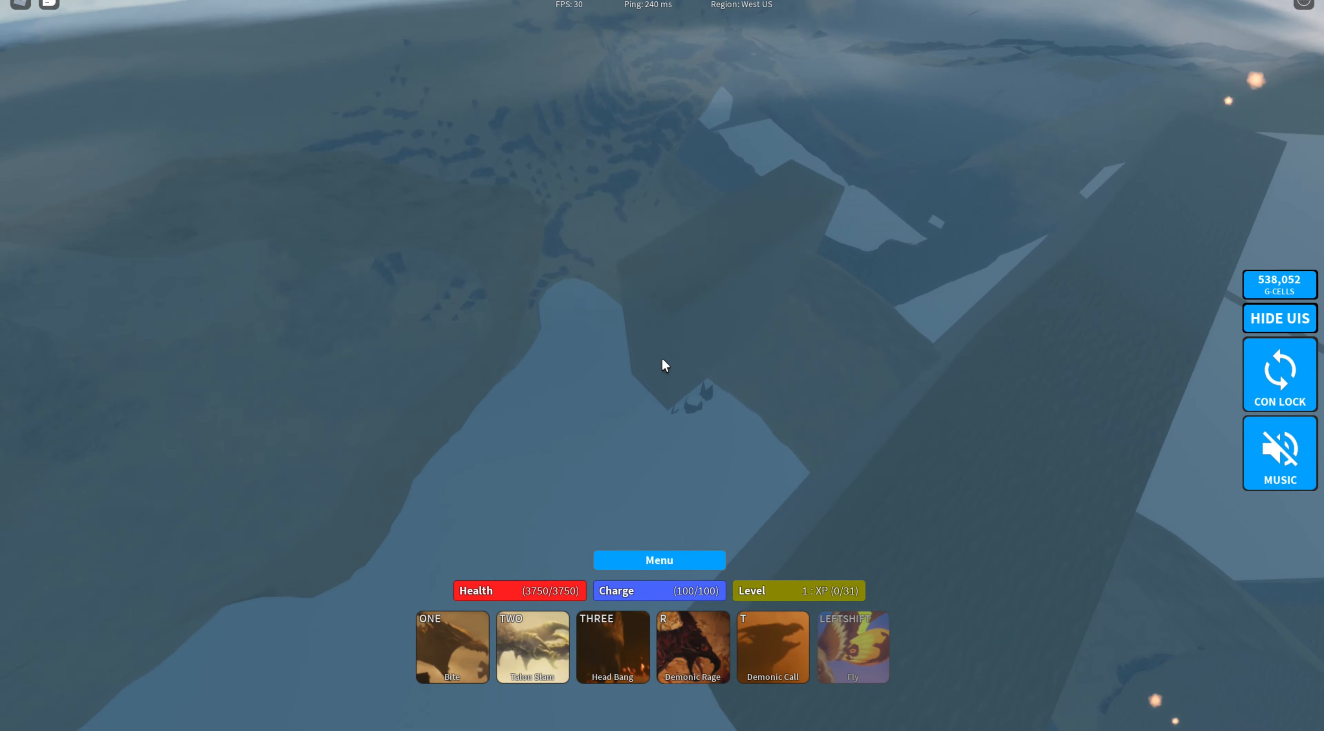
{"action": "key", "text": "leftshift"}
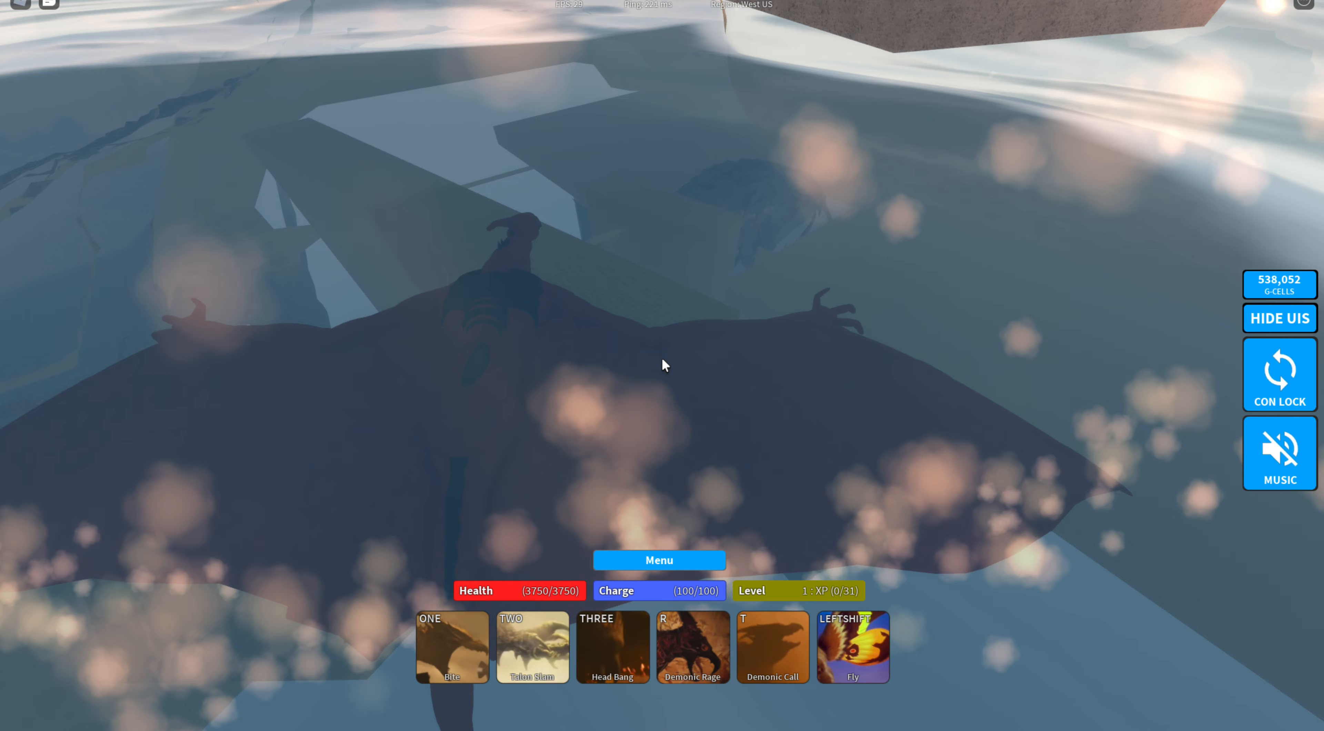